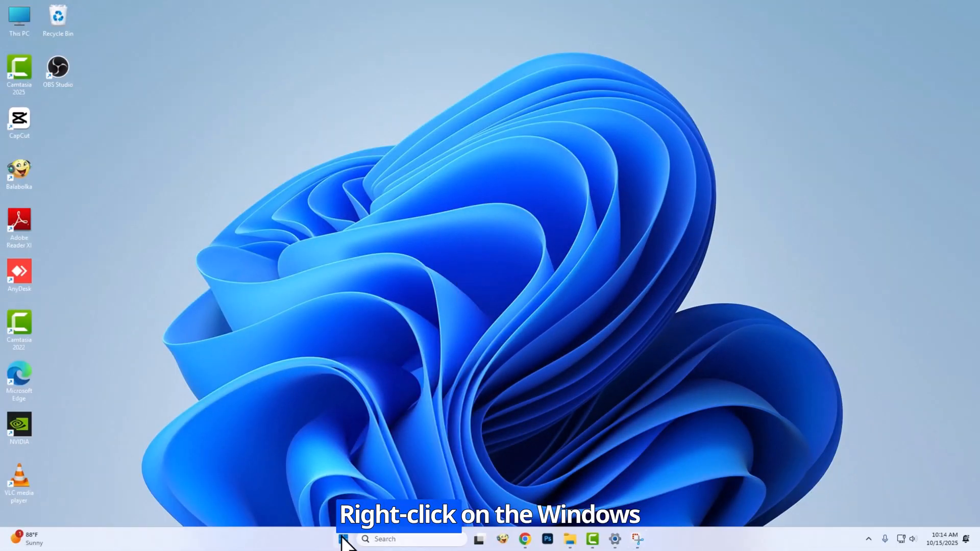
# Launch Device Manager from the Start button's quick link menu.
pyautogui.rightClick(343, 539)
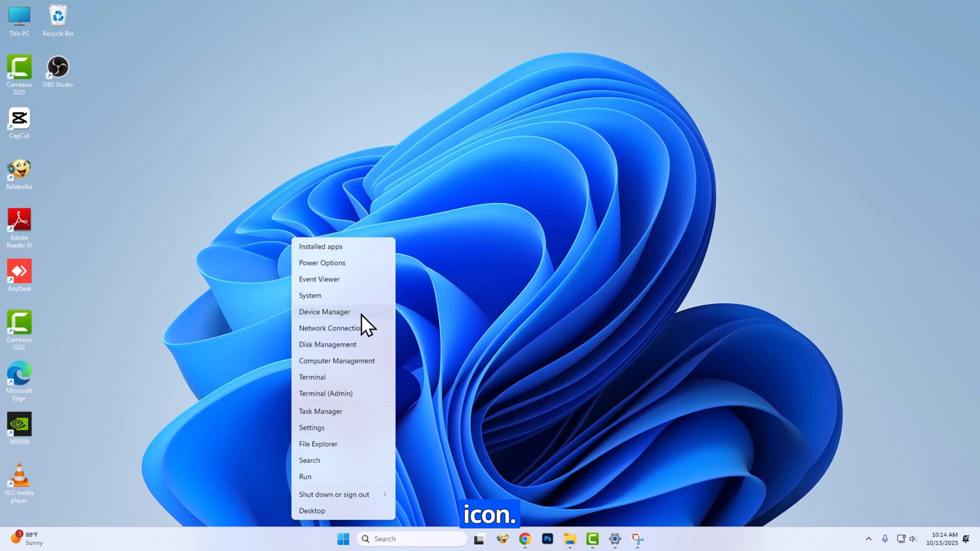
pyautogui.click(324, 311)
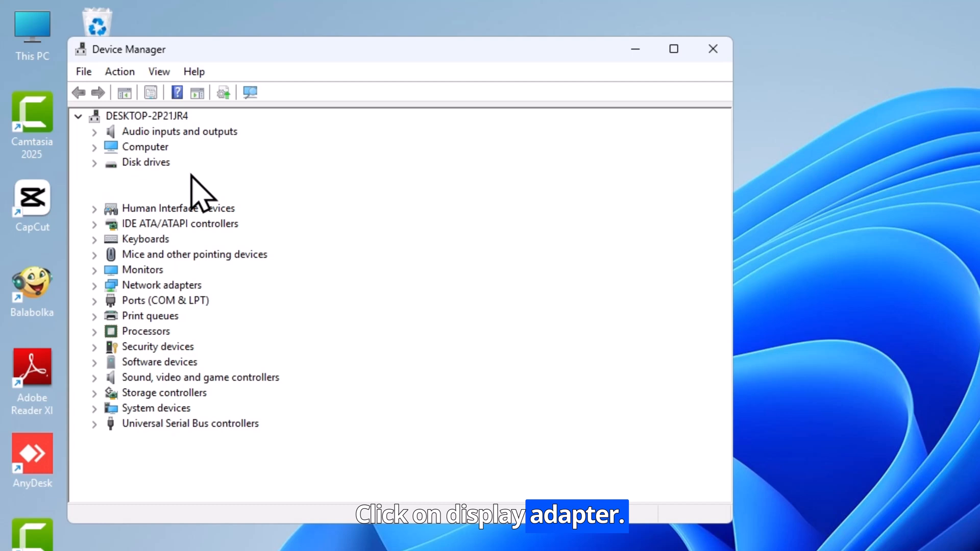
# Start the Update Driver wizard for the NVIDIA GeForce RTX 3050 under Display adapters.
pyautogui.click(159, 176)
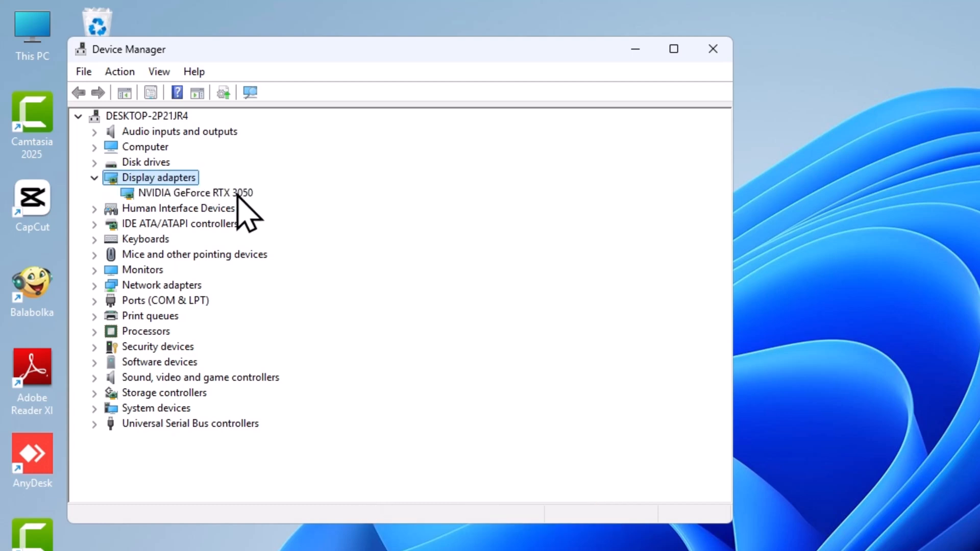
pyautogui.doubleClick(194, 193)
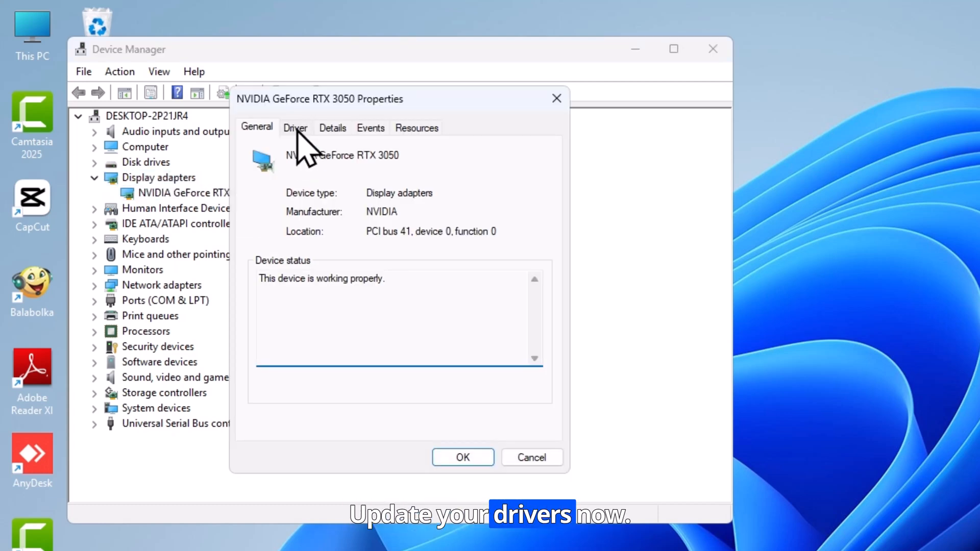
pyautogui.click(295, 128)
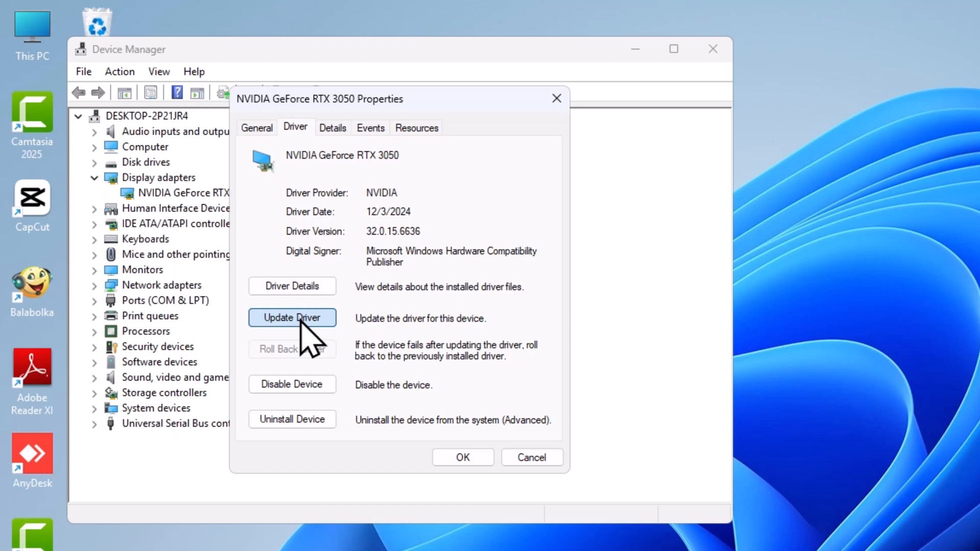
pyautogui.click(291, 318)
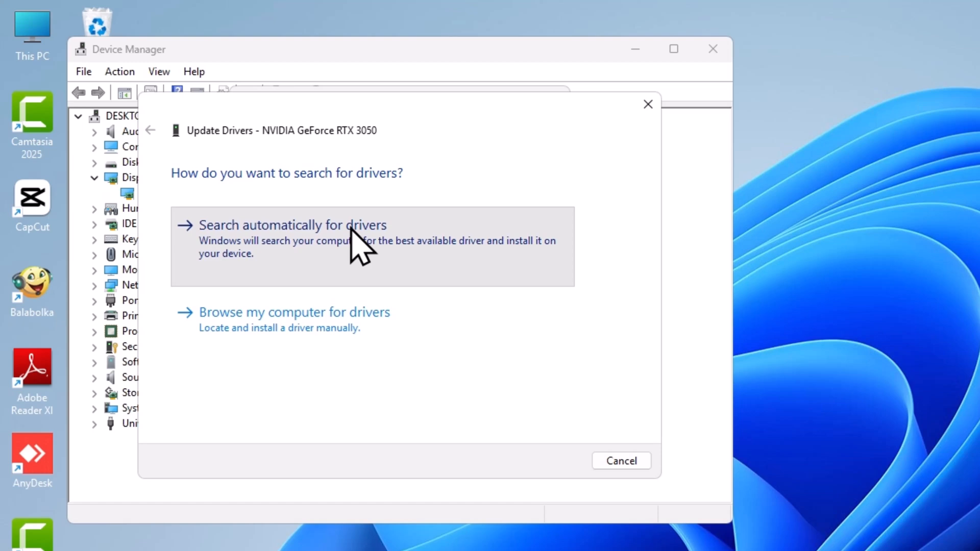
# Have Windows search automatically for the best RTX 3050 driver.
pyautogui.click(293, 225)
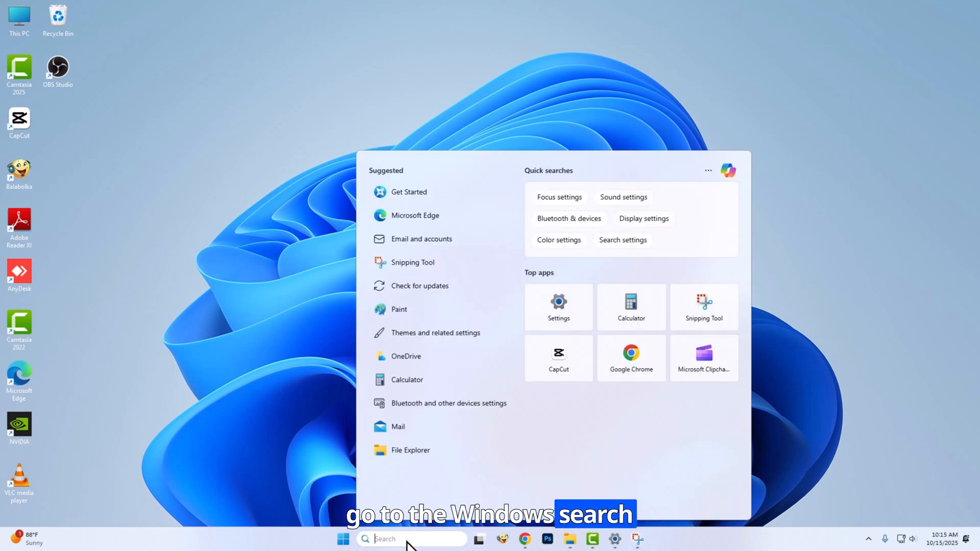
# Find and launch the Services app via Windows search for 'ser'.
pyautogui.write('ser')
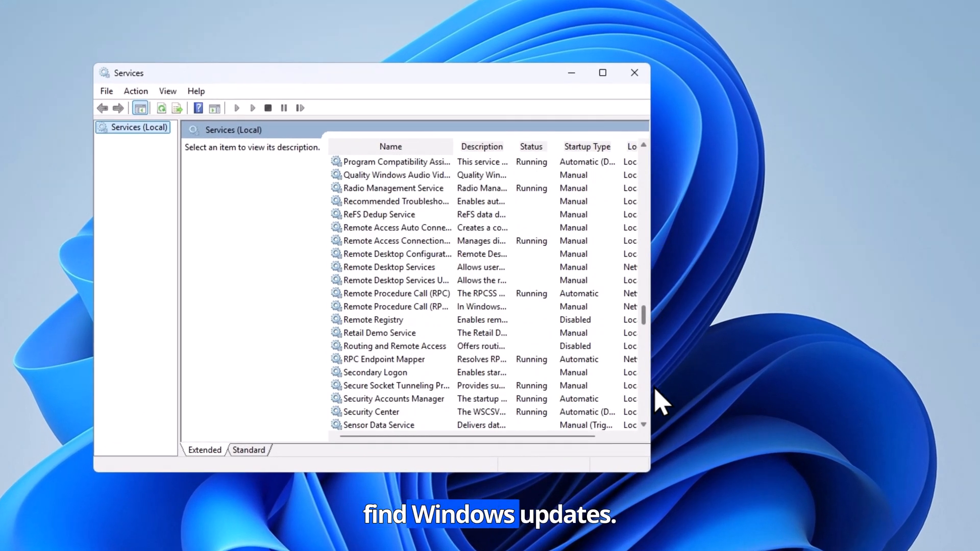
# Locate the Windows Update service in the list and bring up its actions menu.
pyautogui.scroll(-3)
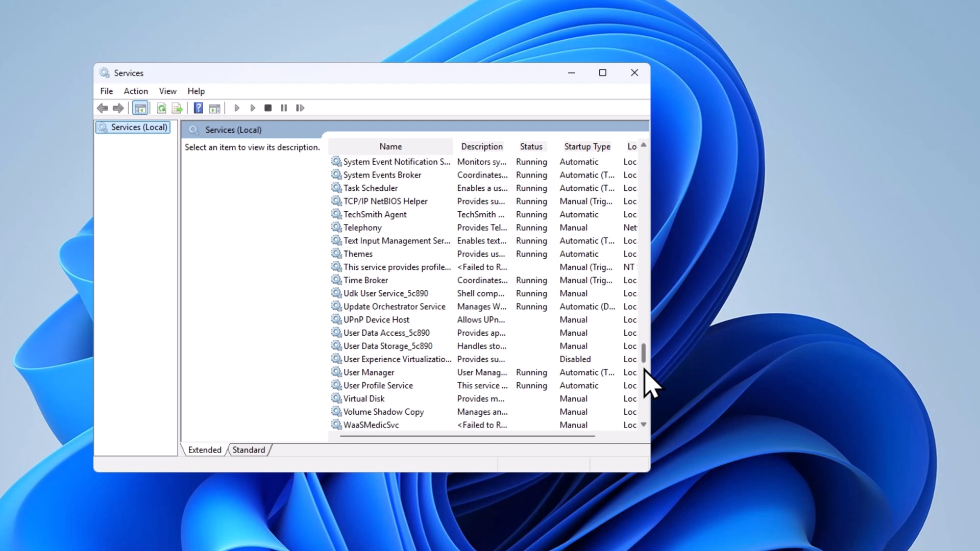
pyautogui.scroll(-3)
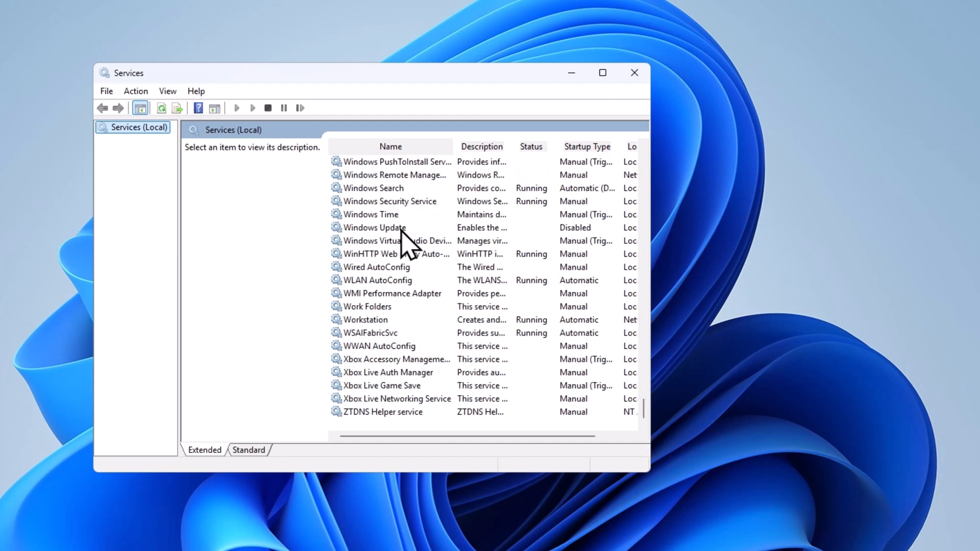
pyautogui.rightClick(374, 227)
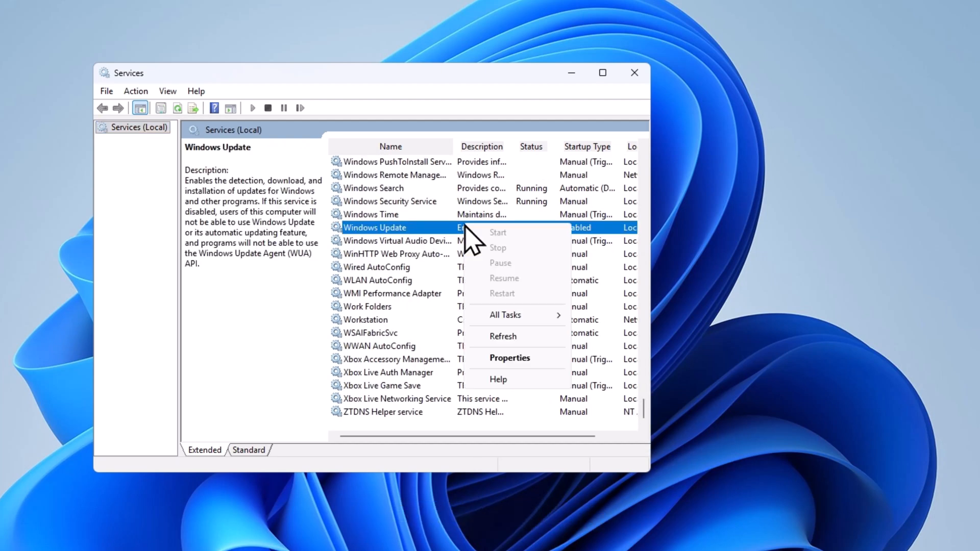
# Set the Windows Update service startup type to Automatic and start the service.
pyautogui.click(510, 357)
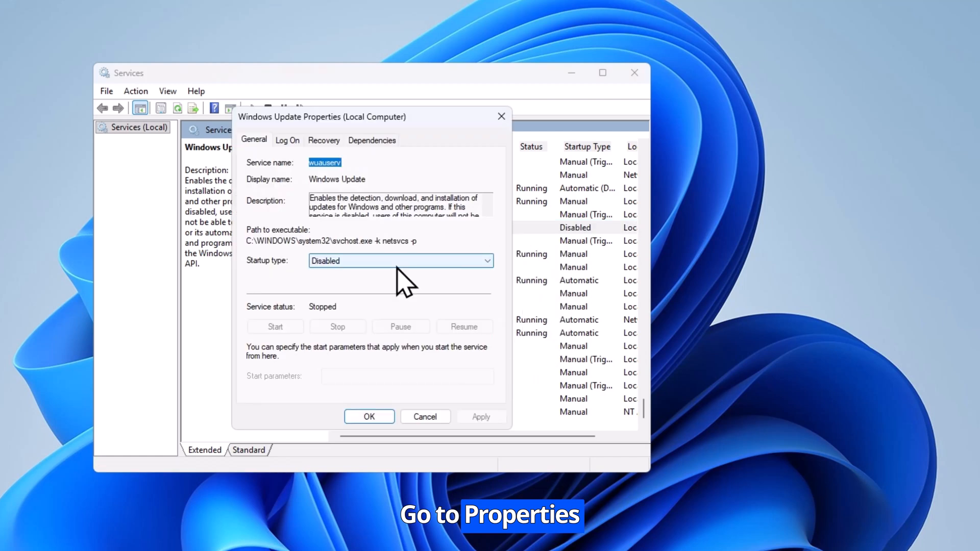
pyautogui.click(400, 260)
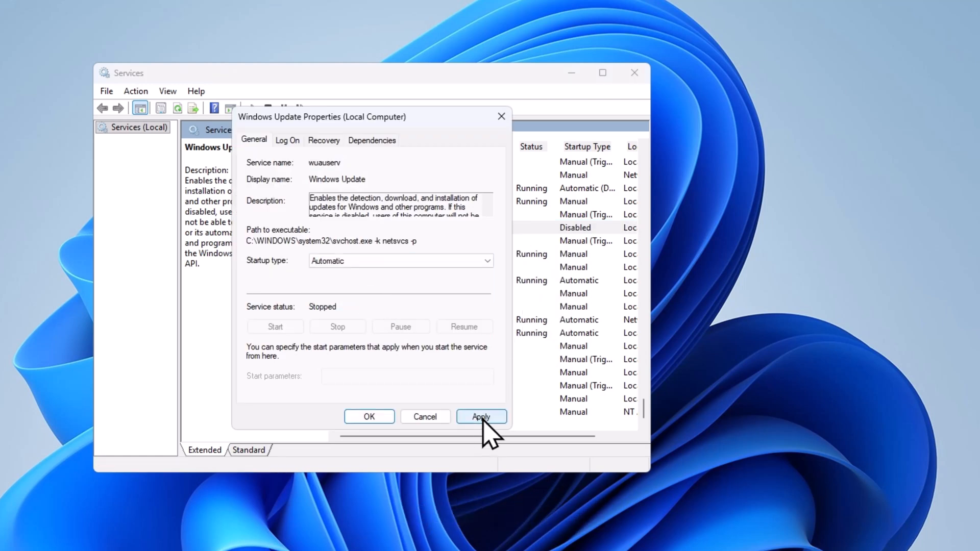
pyautogui.click(481, 417)
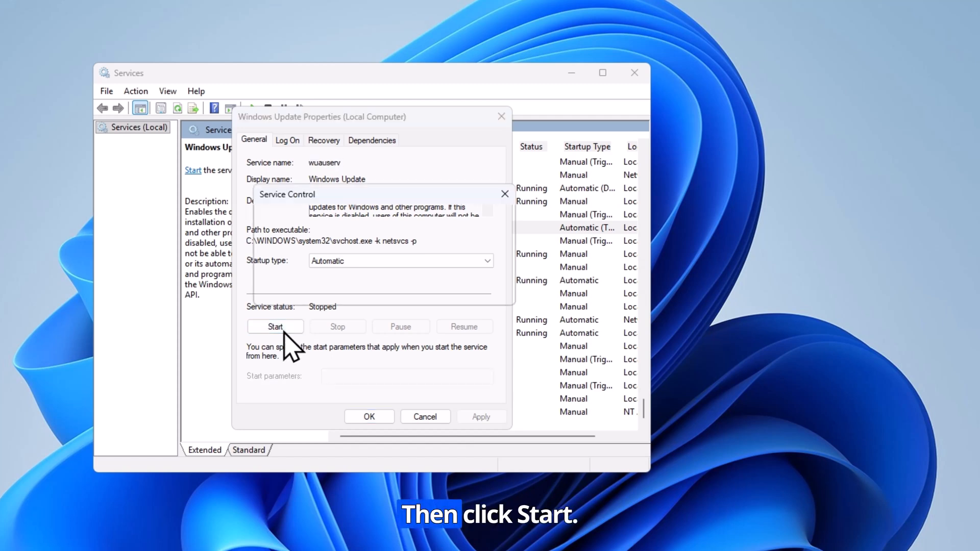
pyautogui.click(275, 326)
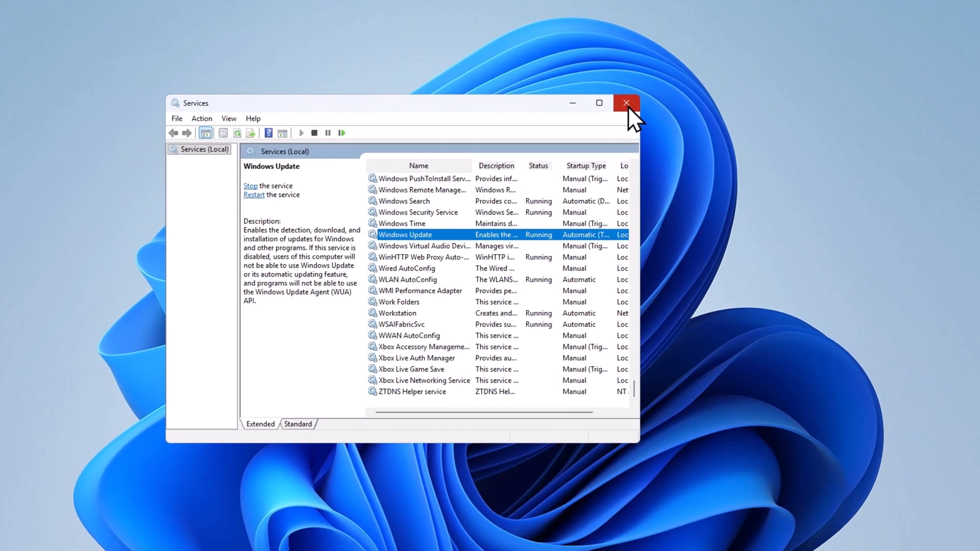
# Close the Services console and launch Settings from the Start menu.
pyautogui.click(626, 102)
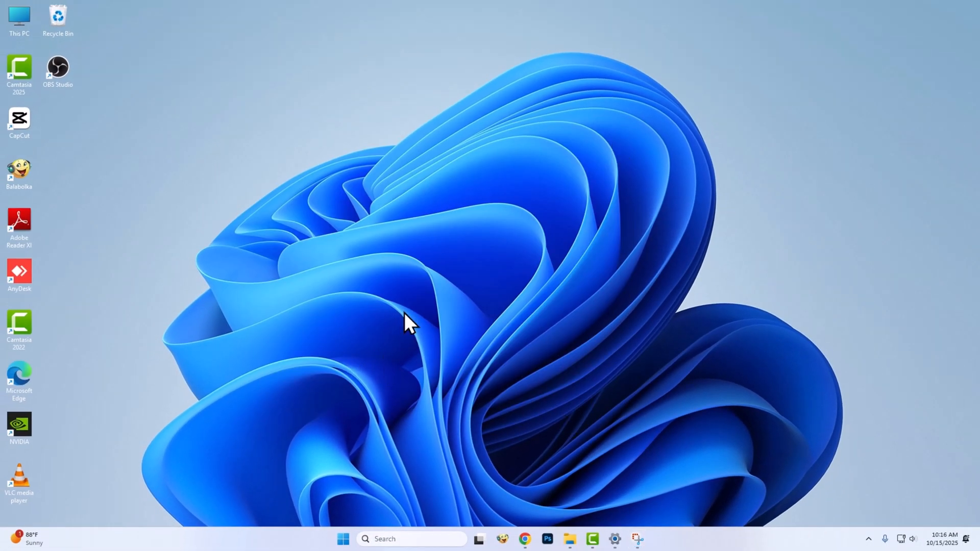
pyautogui.click(343, 539)
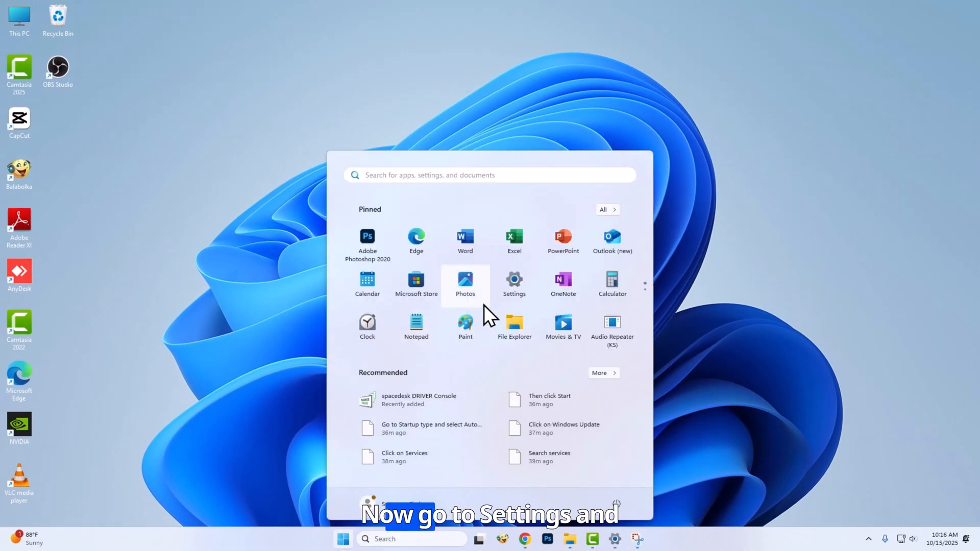
pyautogui.click(514, 280)
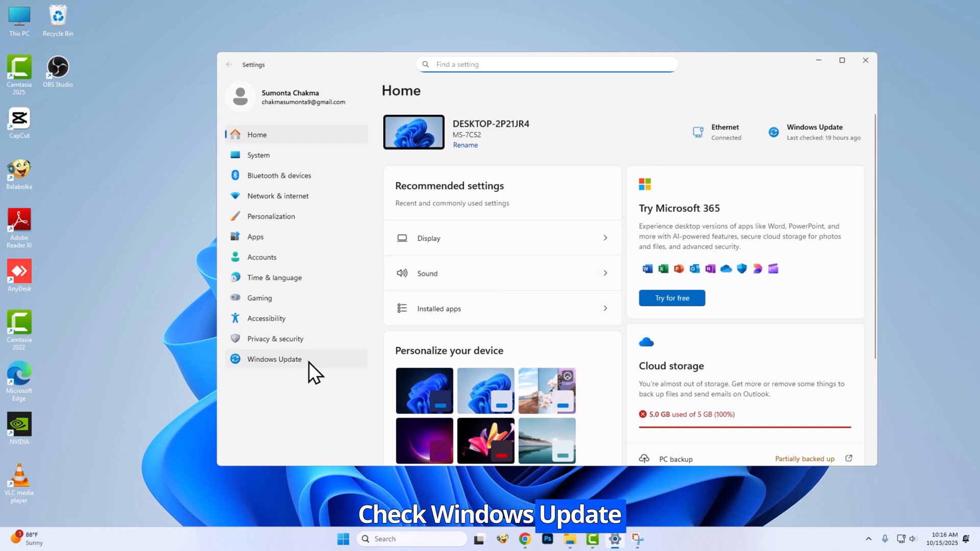
# View the Windows Update page showing an available cumulative update, then close Settings.
pyautogui.click(273, 358)
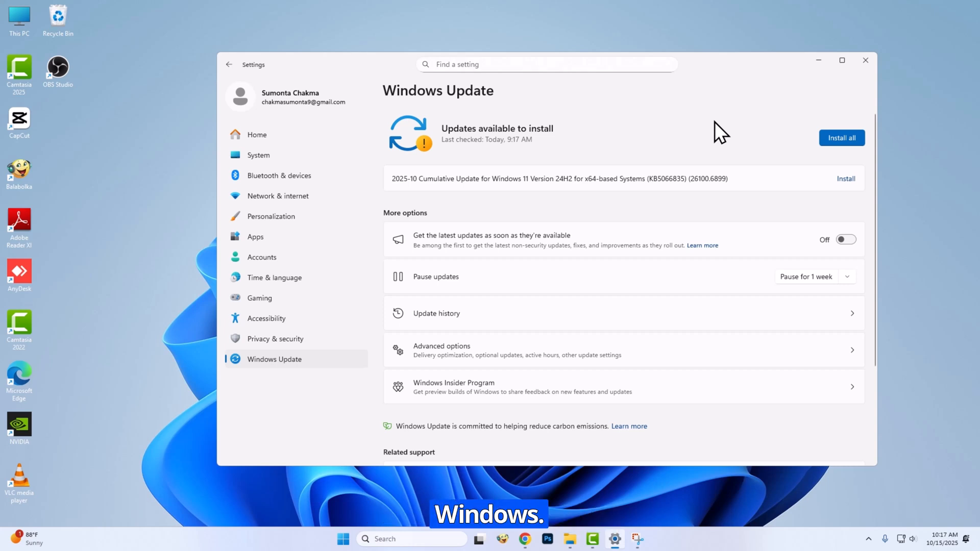
pyautogui.click(864, 60)
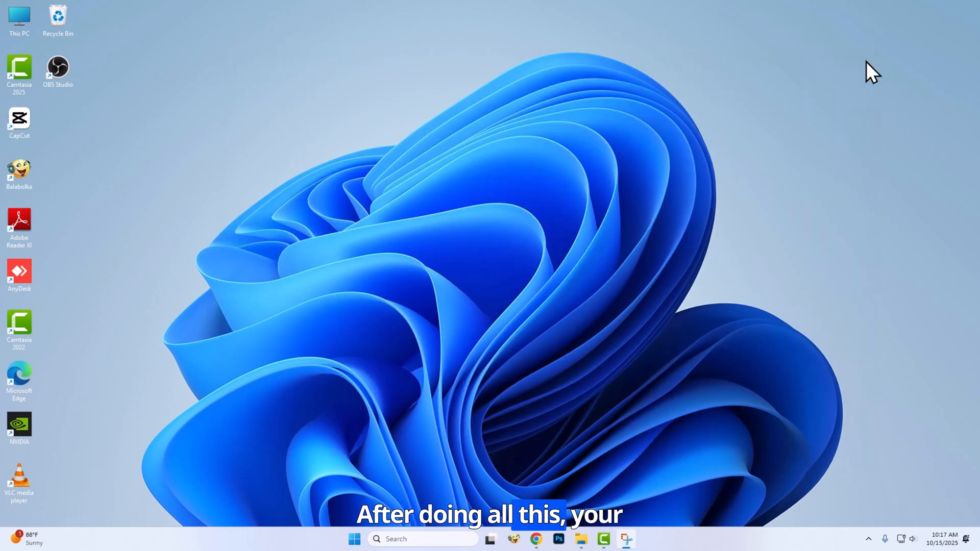